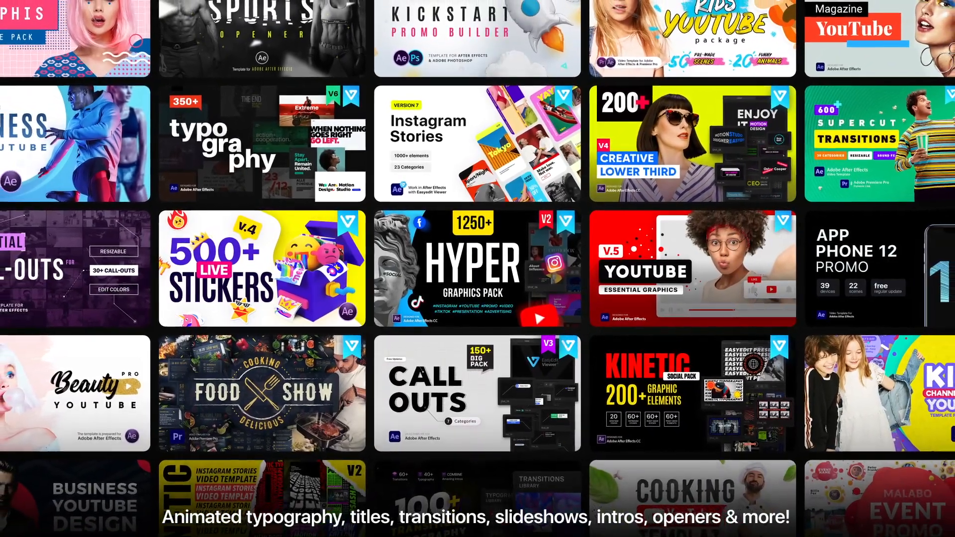
Step: Show the Beauty story folder and preview the Organic Vegetables story template
{"action": "left_click", "coordinate": [477, 144]}
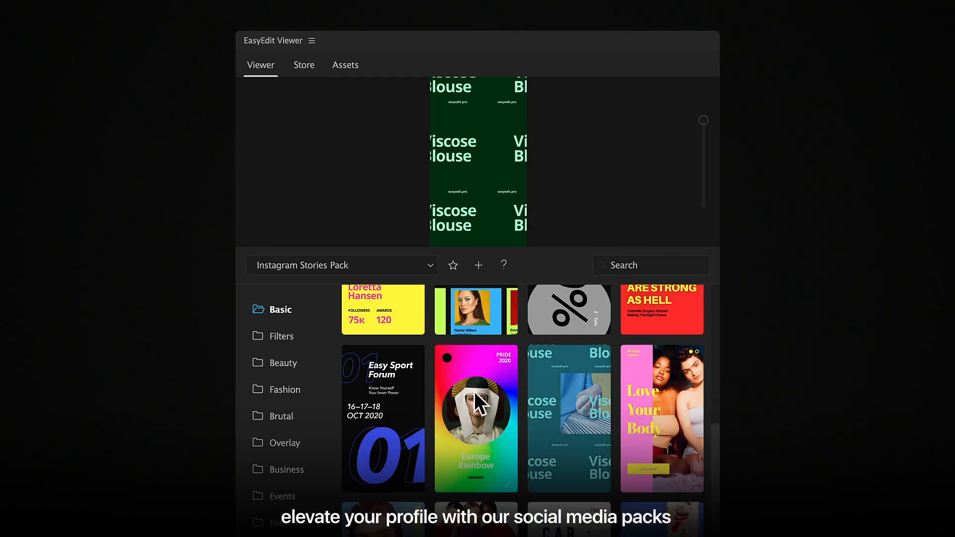
{"action": "left_click", "coordinate": [284, 363]}
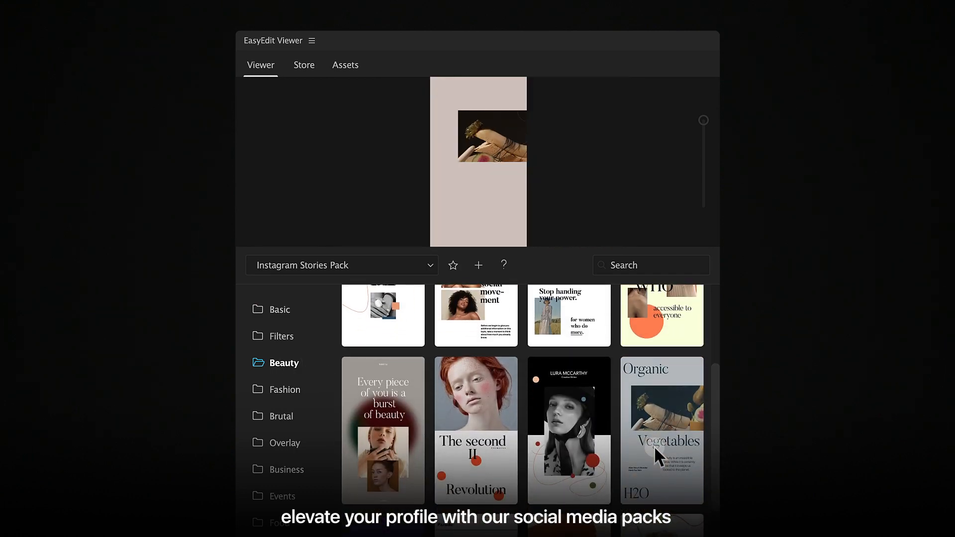
{"action": "left_click", "coordinate": [341, 265]}
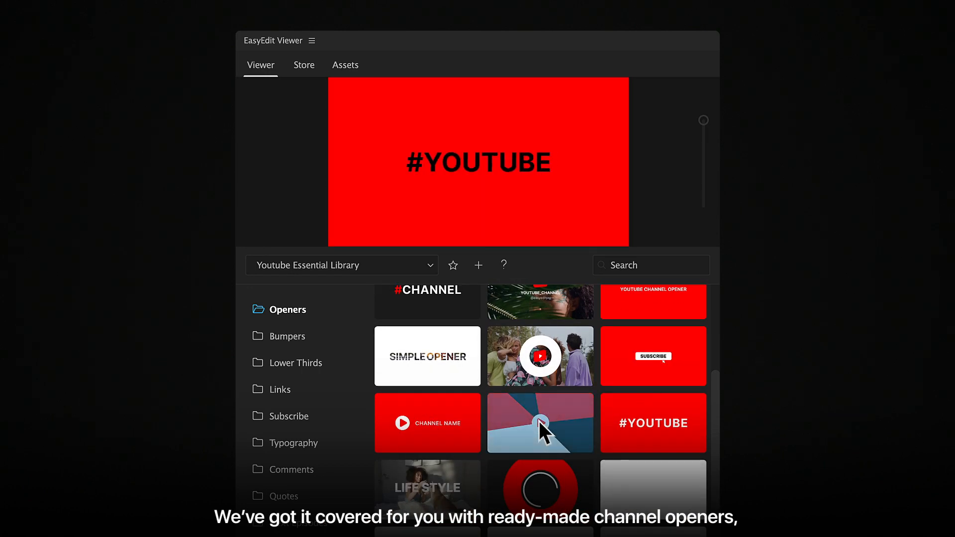
Step: Preview a #YOUTUBE channel opener, then a subscribe template from another folder
{"action": "left_click", "coordinate": [289, 416]}
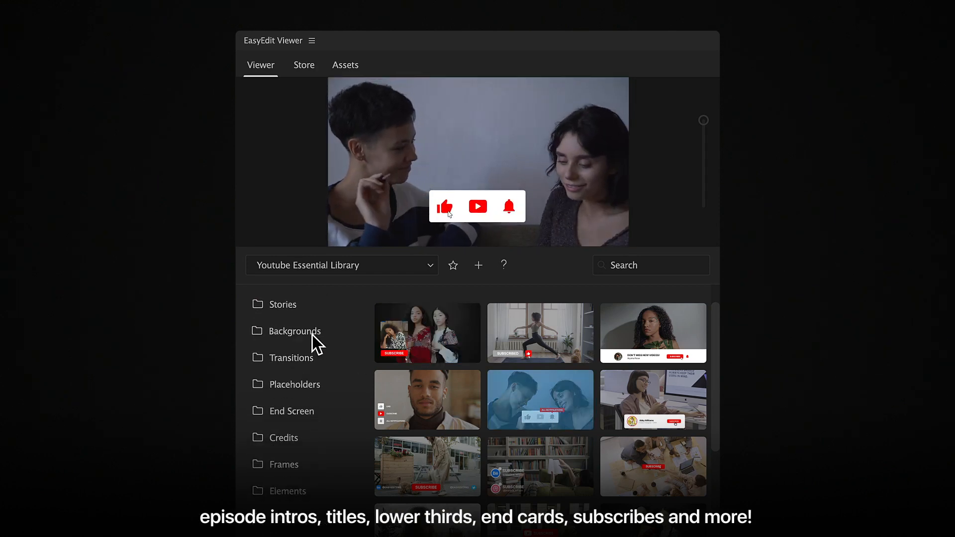
{"action": "left_click", "coordinate": [295, 330]}
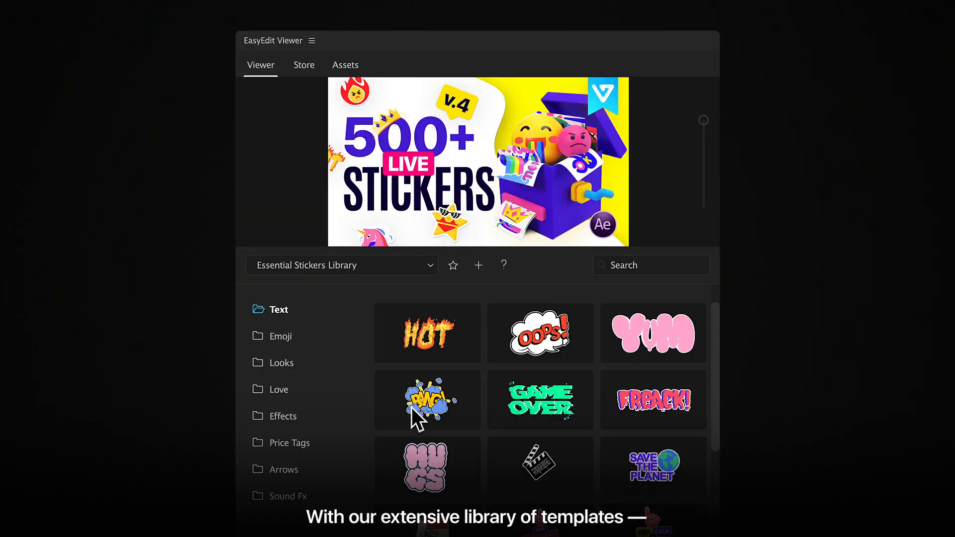
Step: Preview a comic text sticker and then the OMG! text sticker
{"action": "left_click", "coordinate": [427, 400]}
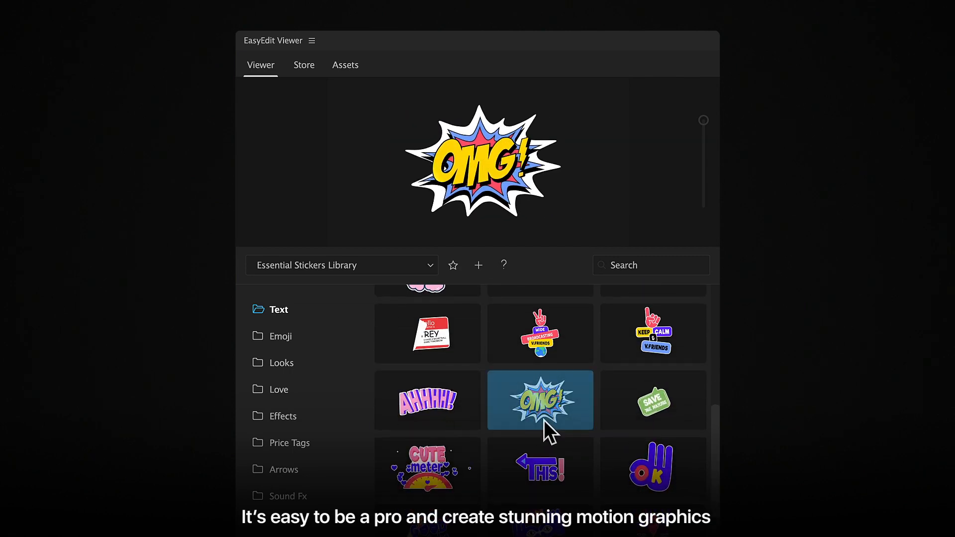
{"action": "left_click", "coordinate": [281, 335]}
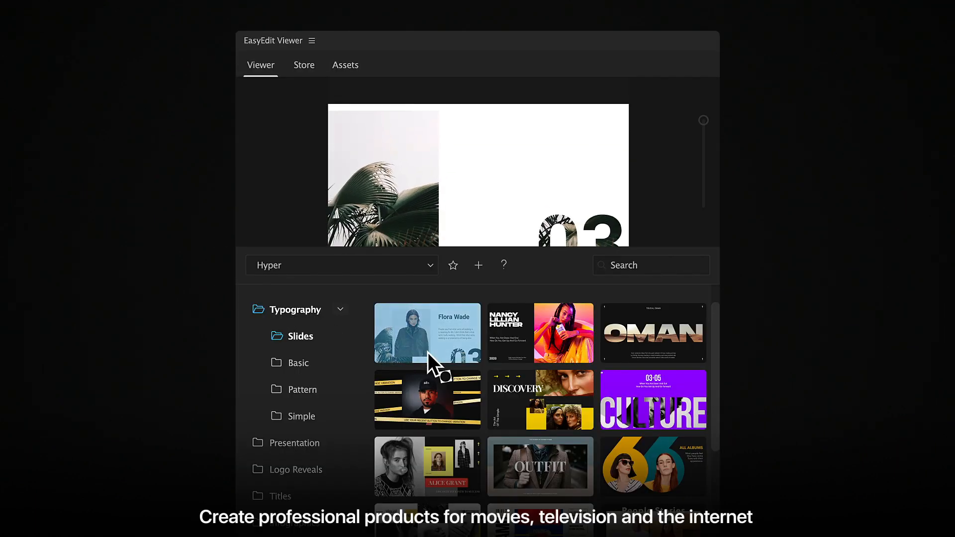
Step: Preview the first Typography Slides template with the palm-leaf 03 design
{"action": "left_click", "coordinate": [652, 332]}
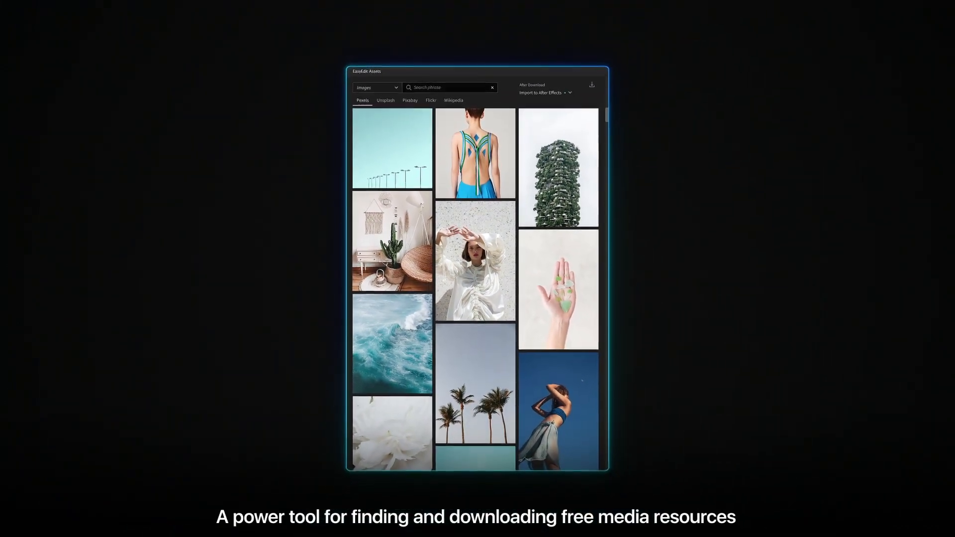
Step: Search Pexels images for 'Architec' and 'Techno' and load the results grid
{"action": "type", "text": "Architec"}
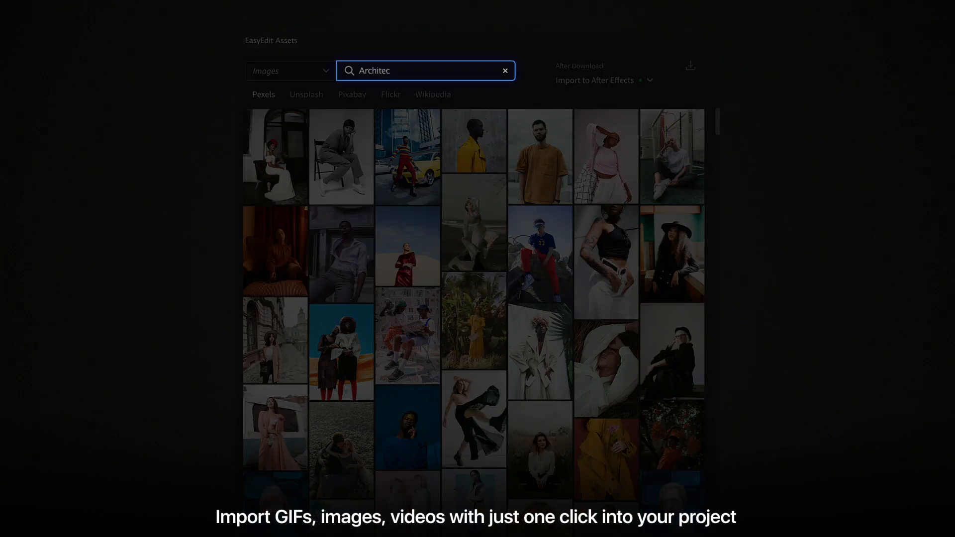
{"action": "type", "text": "Techno"}
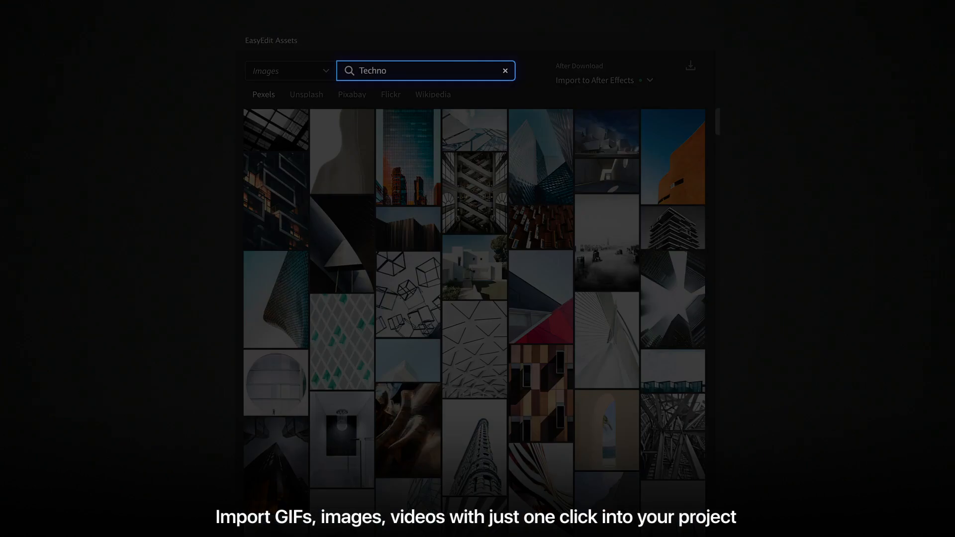
{"action": "left_click", "coordinate": [290, 71]}
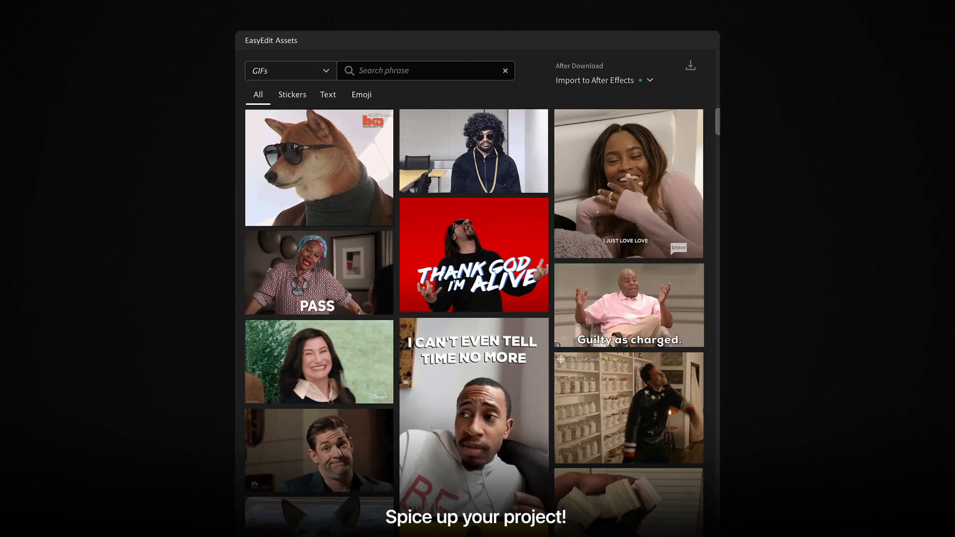
Step: Filter the GIFs source to Text animations, then switch back to the Images source
{"action": "left_click", "coordinate": [327, 95]}
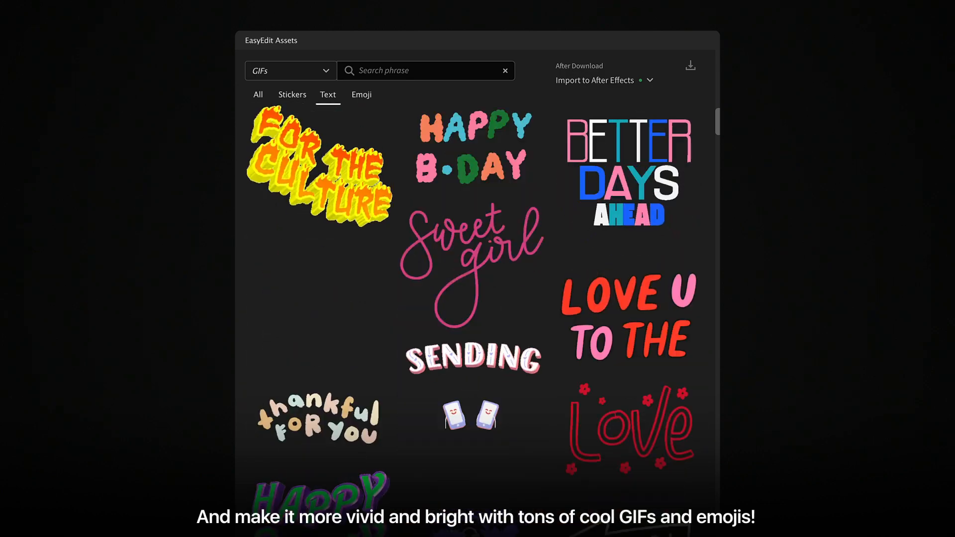
{"action": "left_click", "coordinate": [362, 95]}
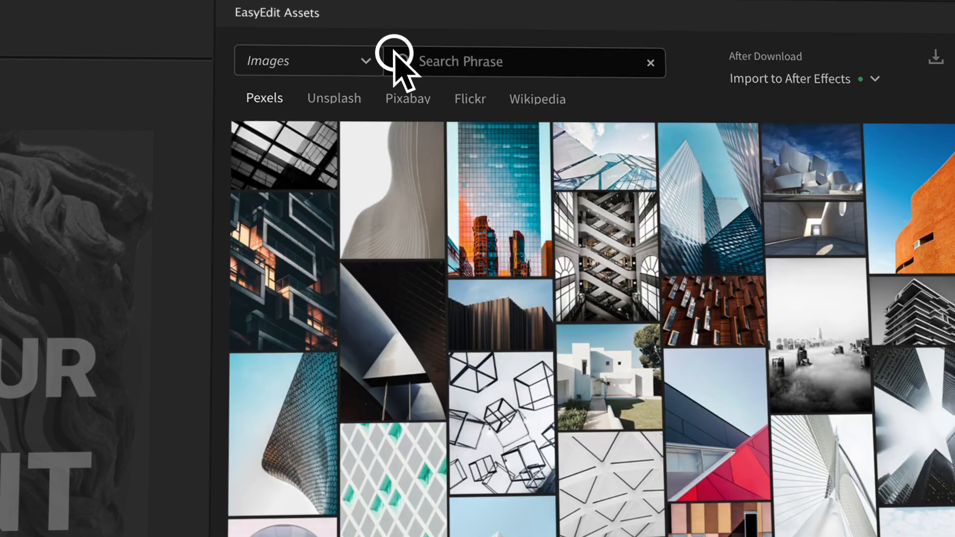
Step: Search the Pexels image grid for 'Fashion' portrait photos
{"action": "type", "text": "Fashion"}
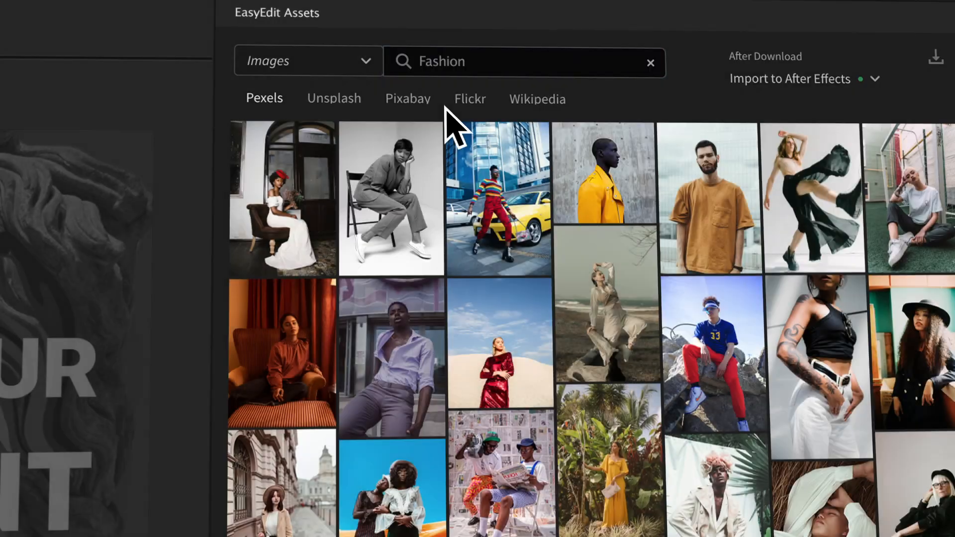